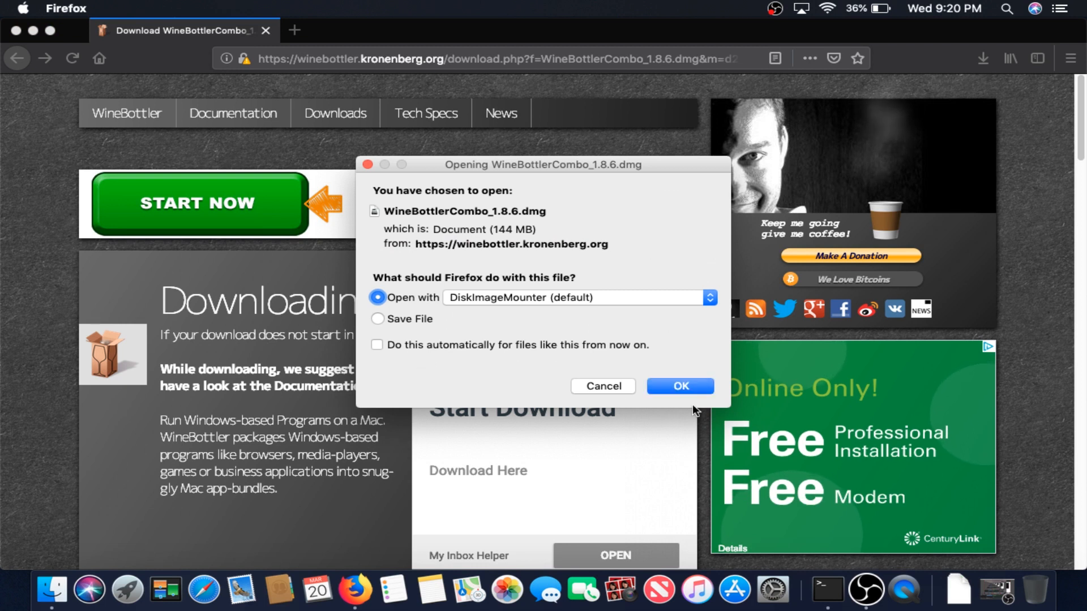
- Accept the WineBottlerCombo_1.8.6.dmg download to open with DiskImageMounter when finished
{"action": "left_click", "coordinate": [679, 386]}
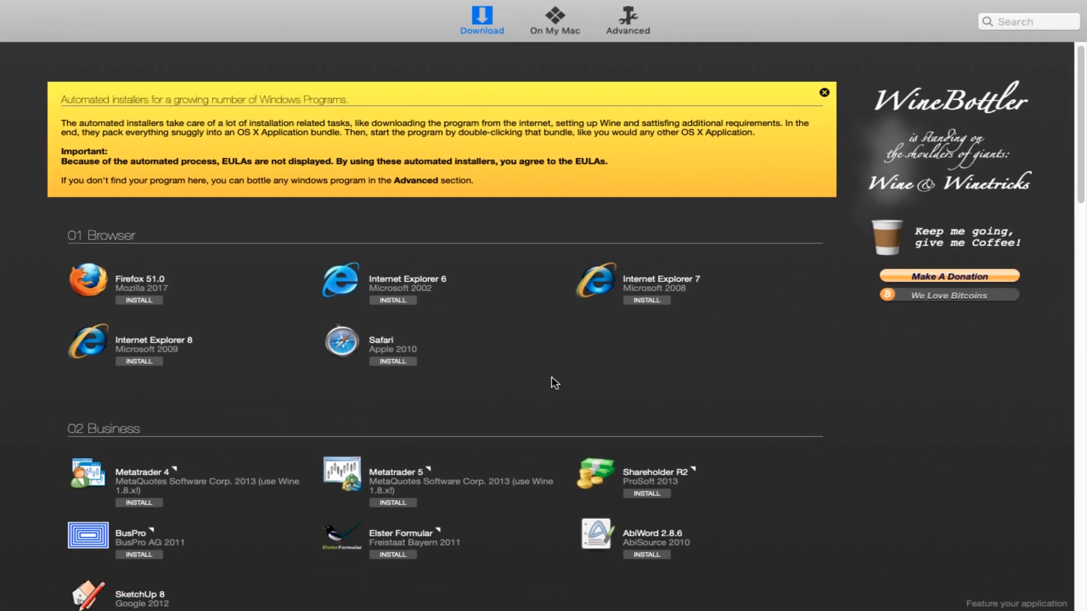
- Scroll through WineBottler's automated installer categories on the Download tab
{"action": "scroll", "scroll_direction": "down", "scroll_amount": 3}
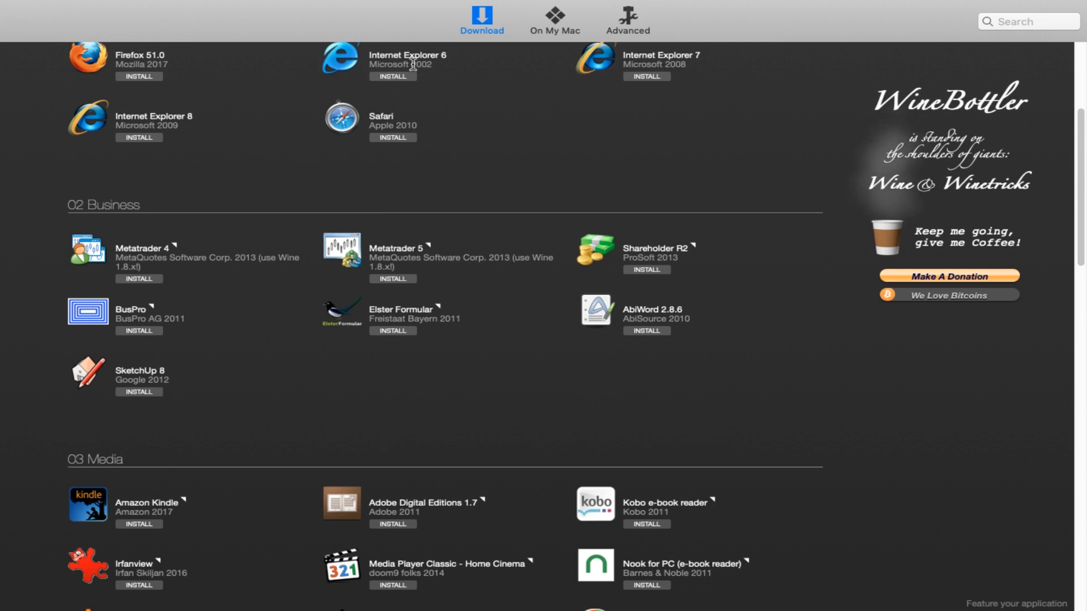
{"action": "left_click", "coordinate": [627, 21]}
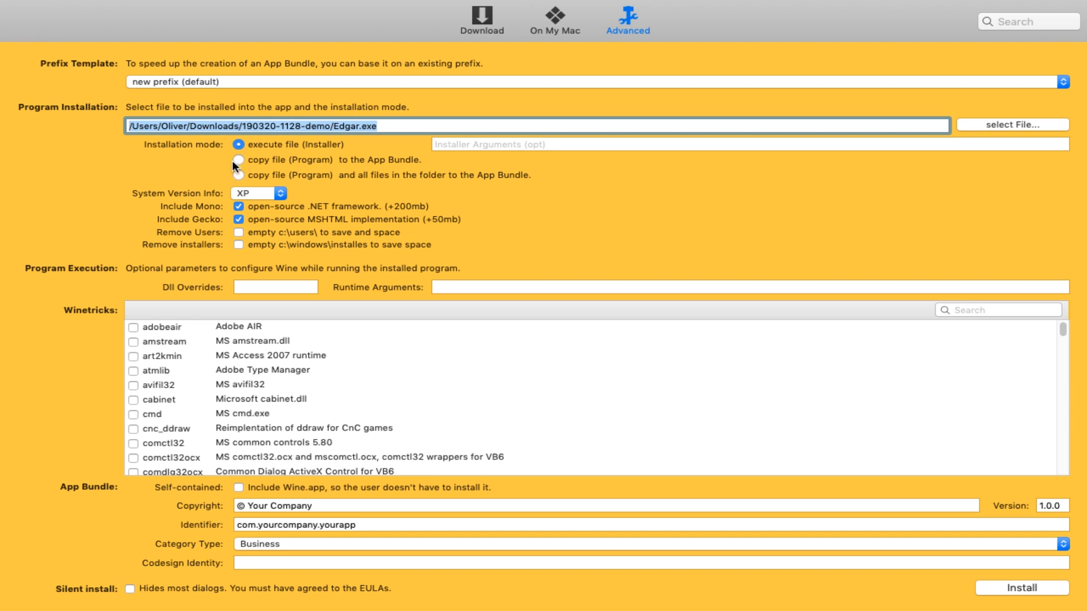
{"action": "mouse_move", "coordinate": [416, 163]}
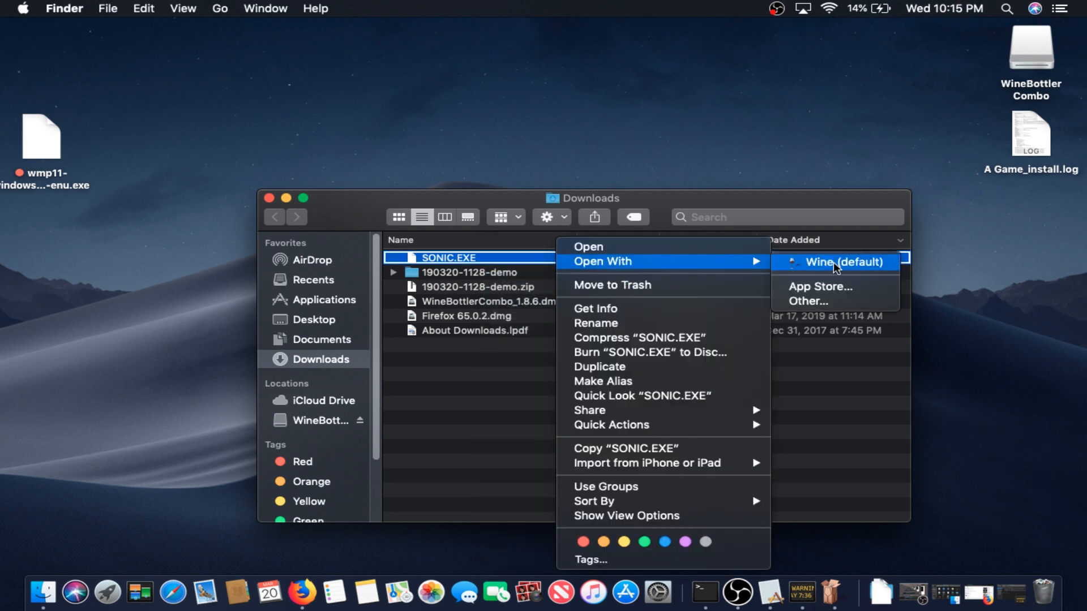
- Open SONIC.EXE from Downloads with Wine (default) via Open With
{"action": "left_click", "coordinate": [842, 262]}
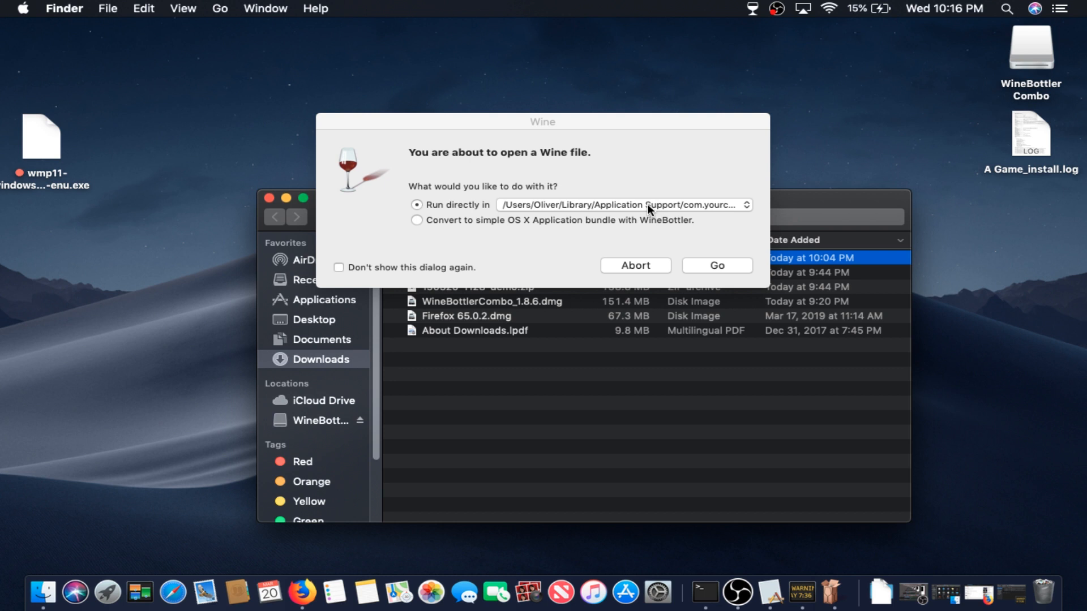
- Run SONIC.EXE directly in Wine rather than converting it to an app bundle
{"action": "left_click", "coordinate": [717, 265]}
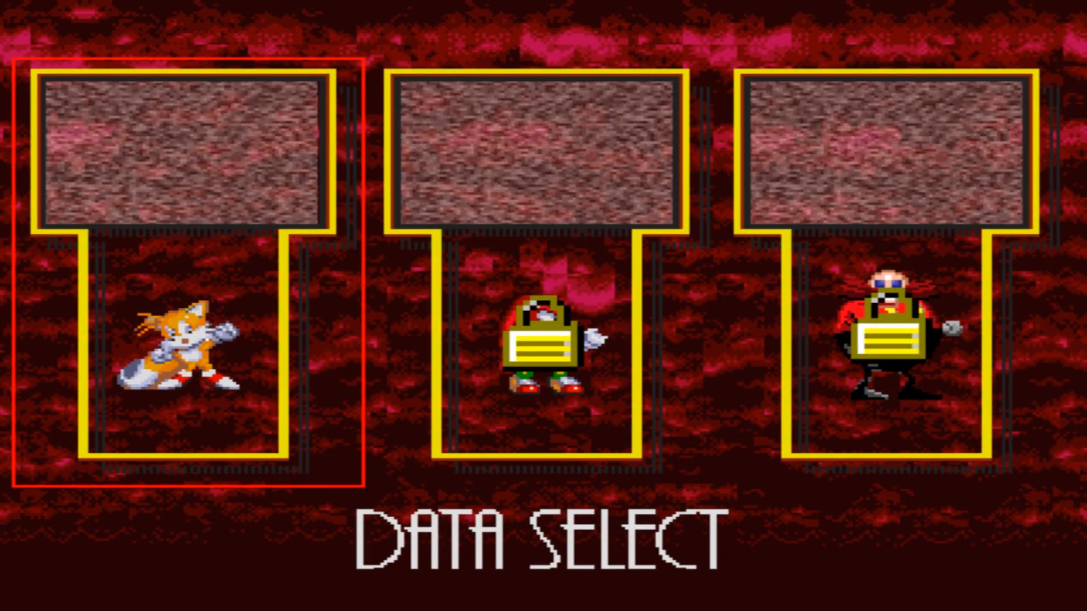